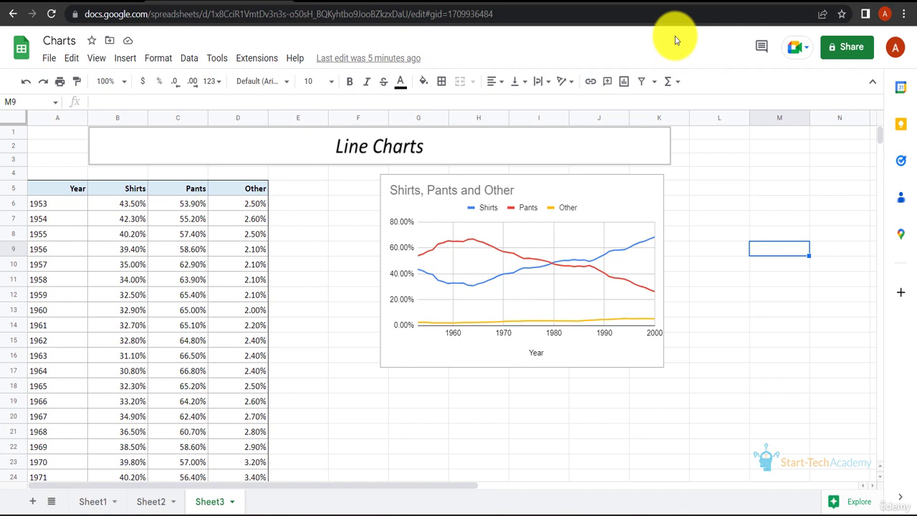
mouse_move(536, 351)
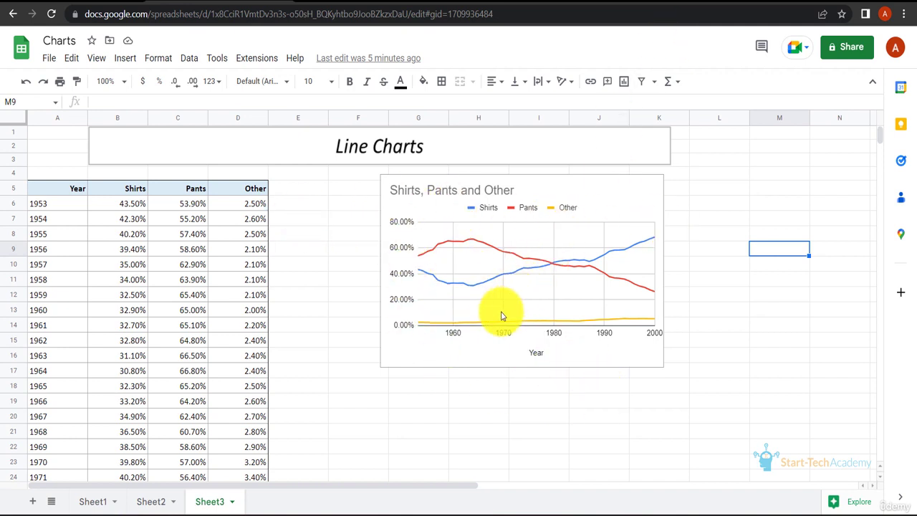
mouse_move(533, 341)
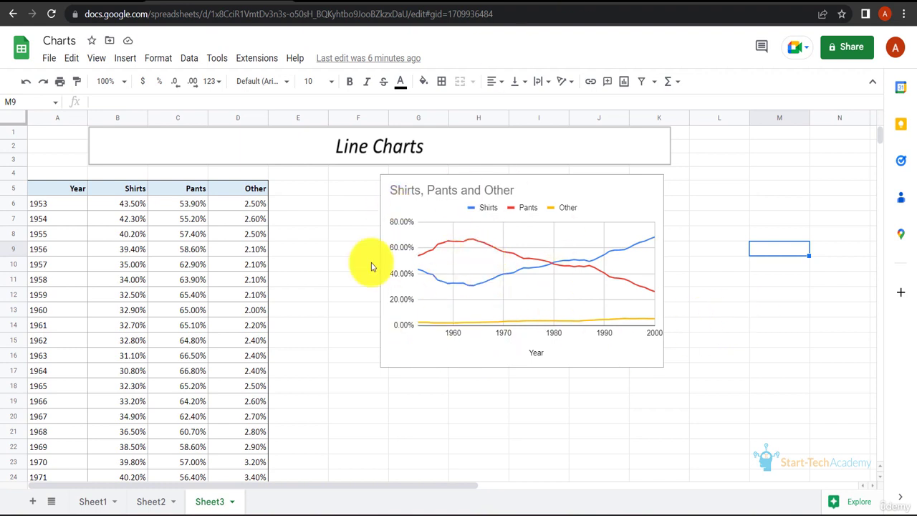
mouse_move(658, 43)
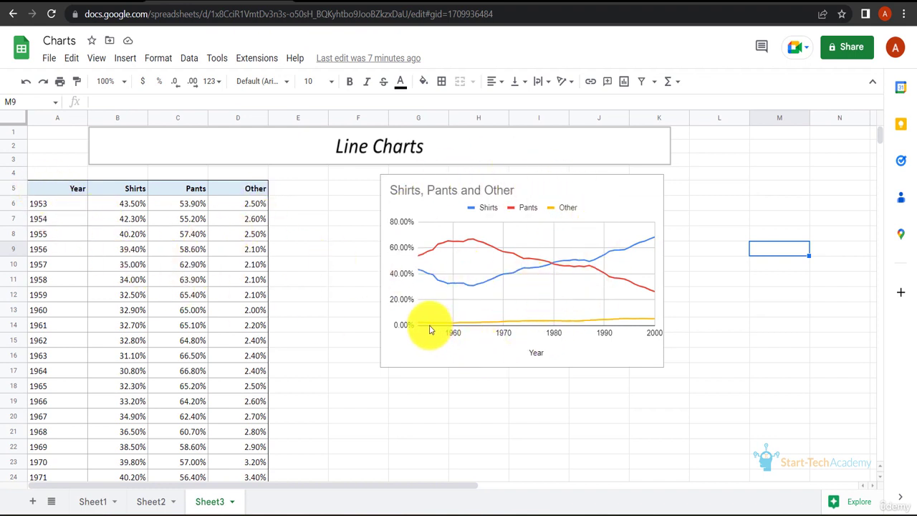
mouse_move(450, 258)
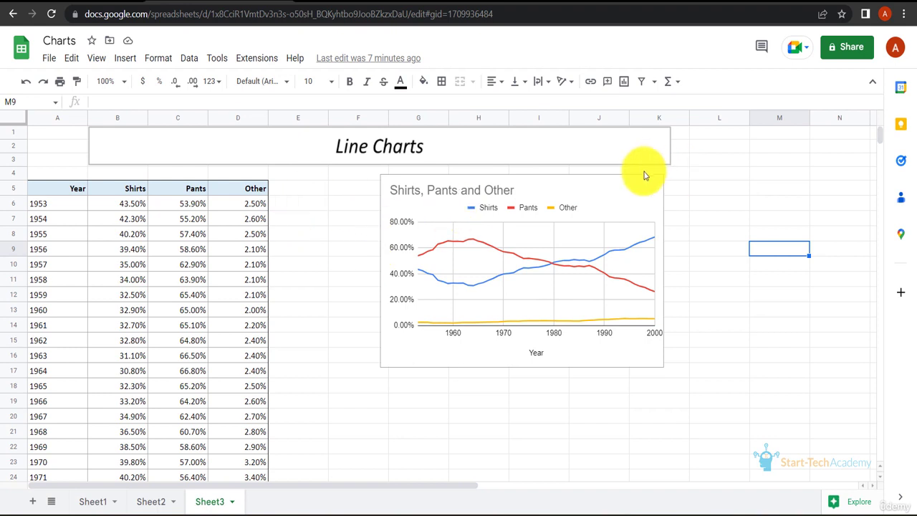
Delete the old Shirts, Pants and Other chart and insert a new line chart.
click(653, 185)
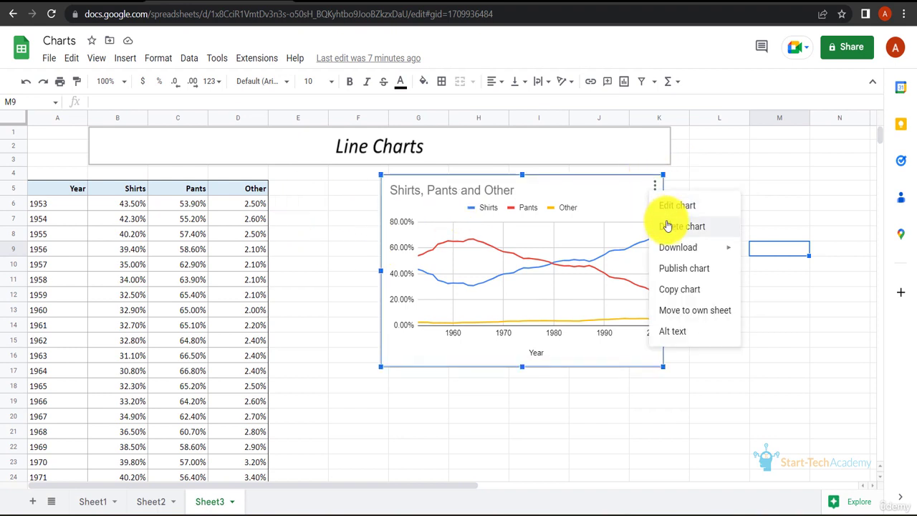
click(680, 226)
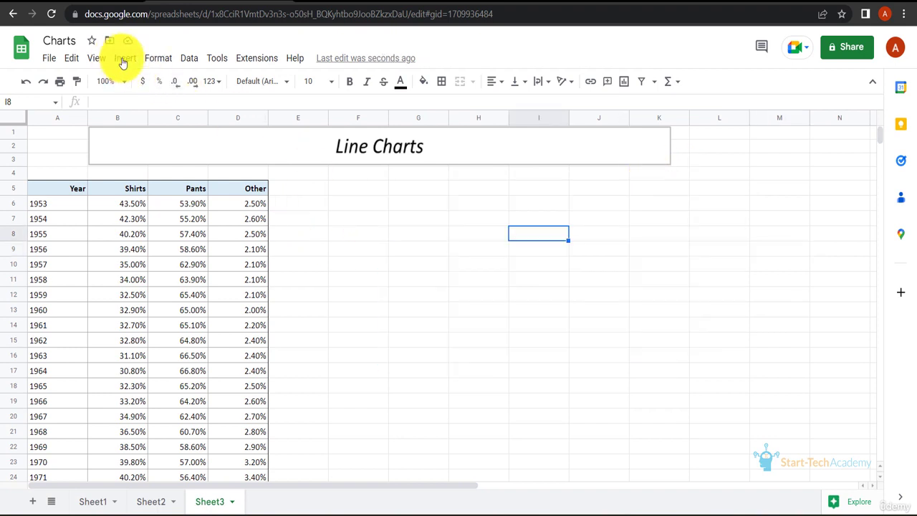
click(125, 57)
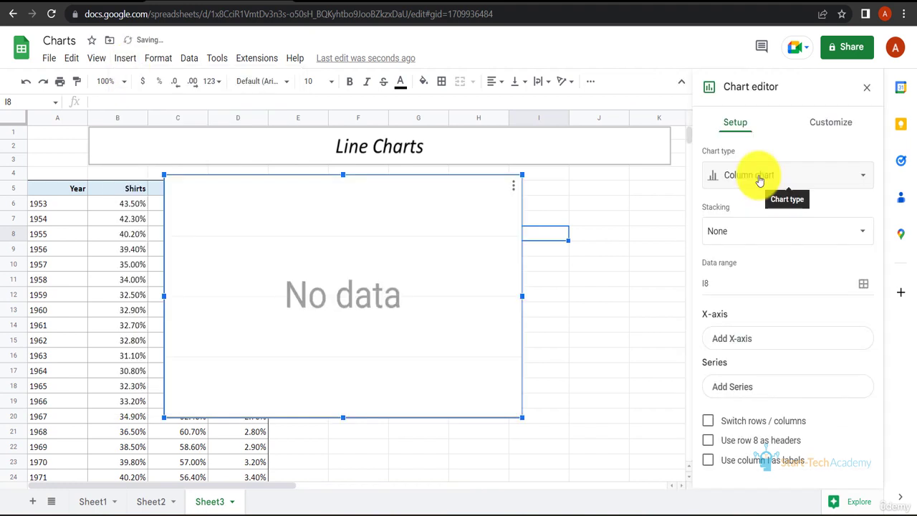
click(786, 175)
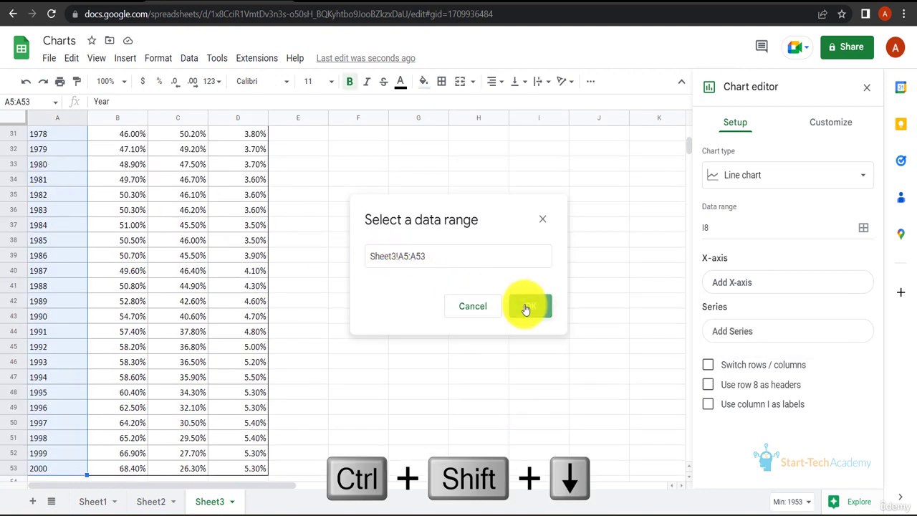
Add the Year, Shirts, Pants and Other columns (A5:A53 through D5:D53) as chart ranges.
click(527, 306)
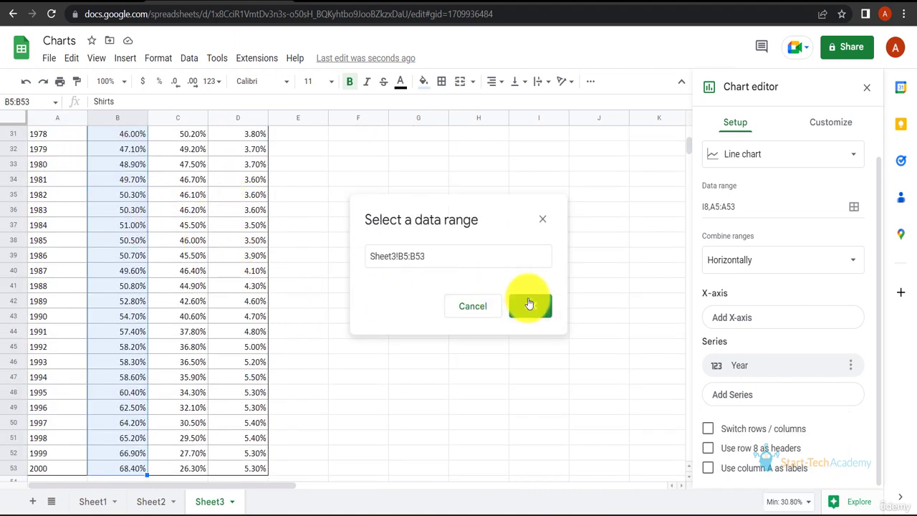
click(530, 306)
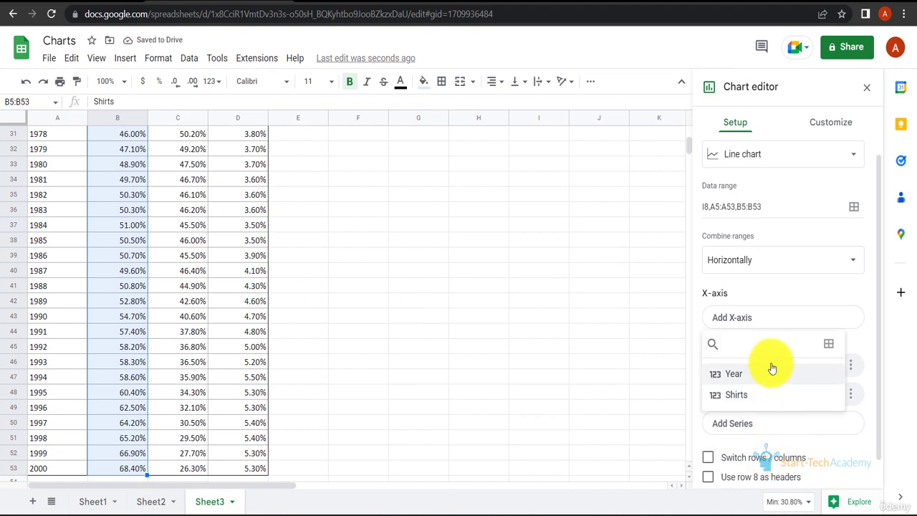
click(828, 344)
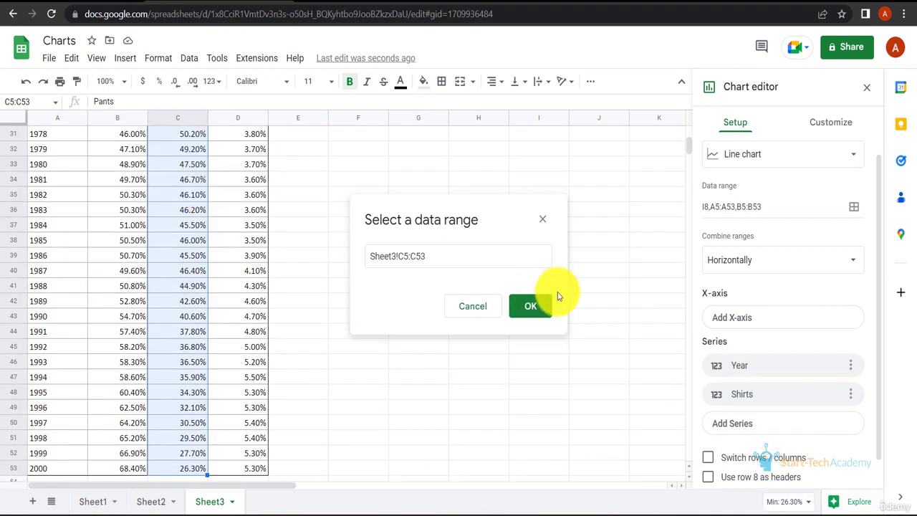
click(530, 306)
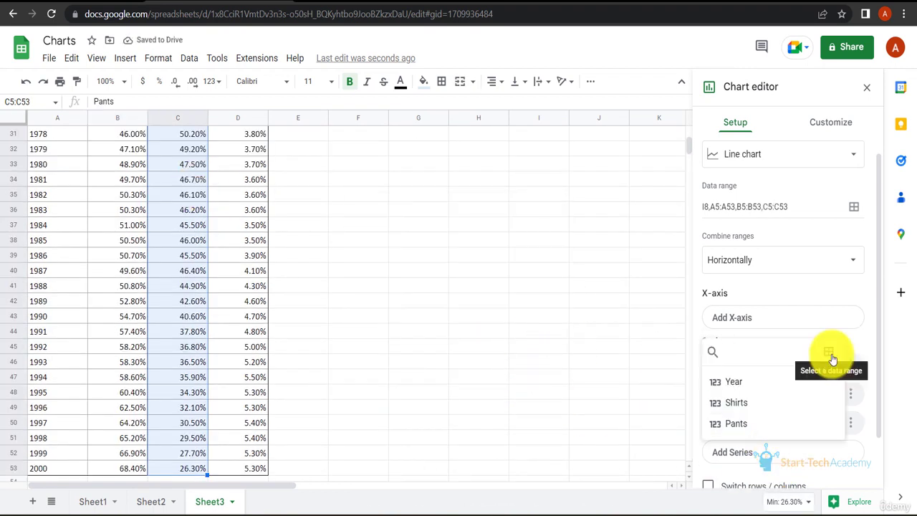
click(828, 352)
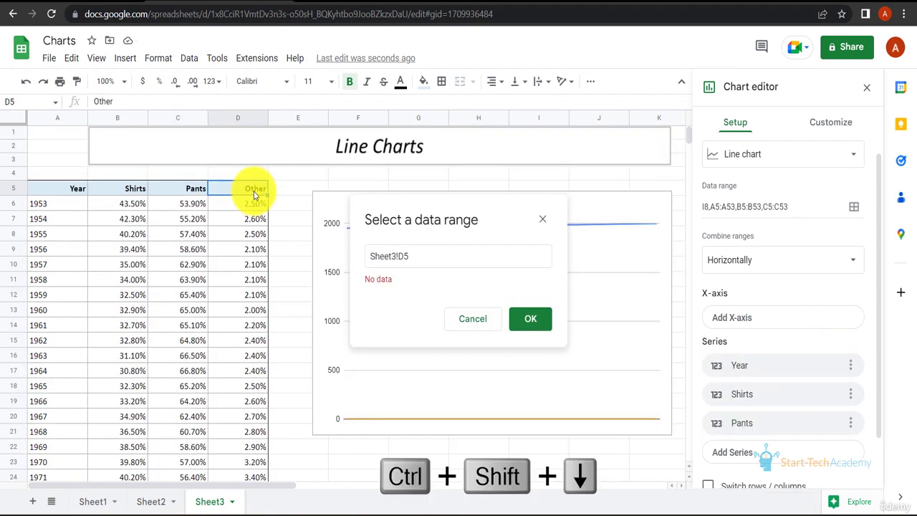
click(530, 318)
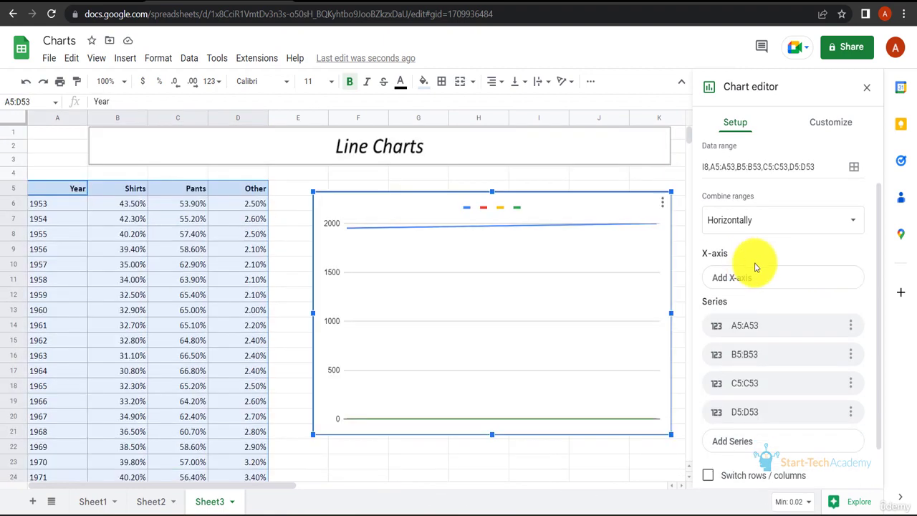
scroll(down, 3)
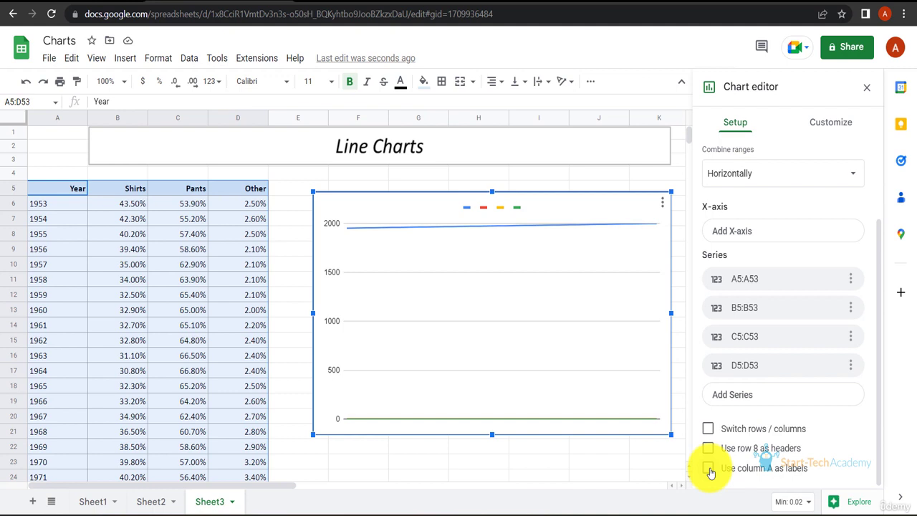
Use column A as labels and title the horizontal axis Years.
click(708, 467)
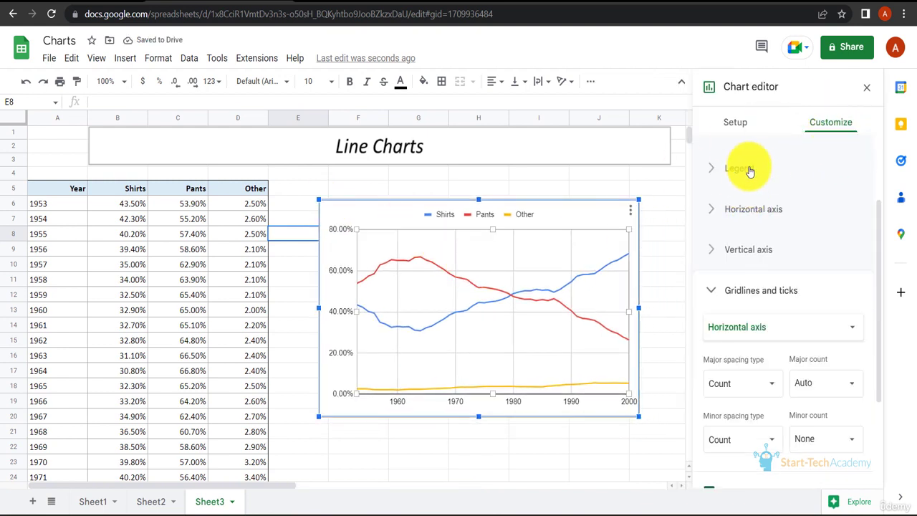
click(760, 195)
text(Y)
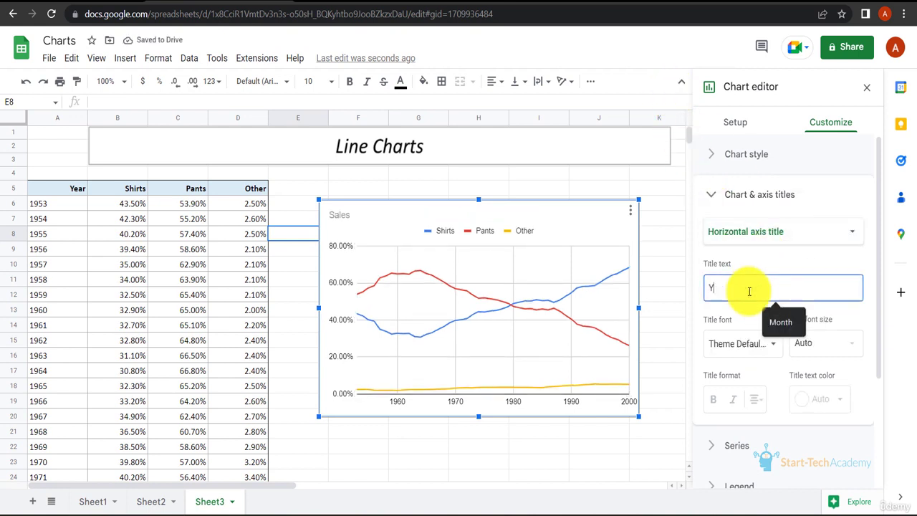
click(734, 121)
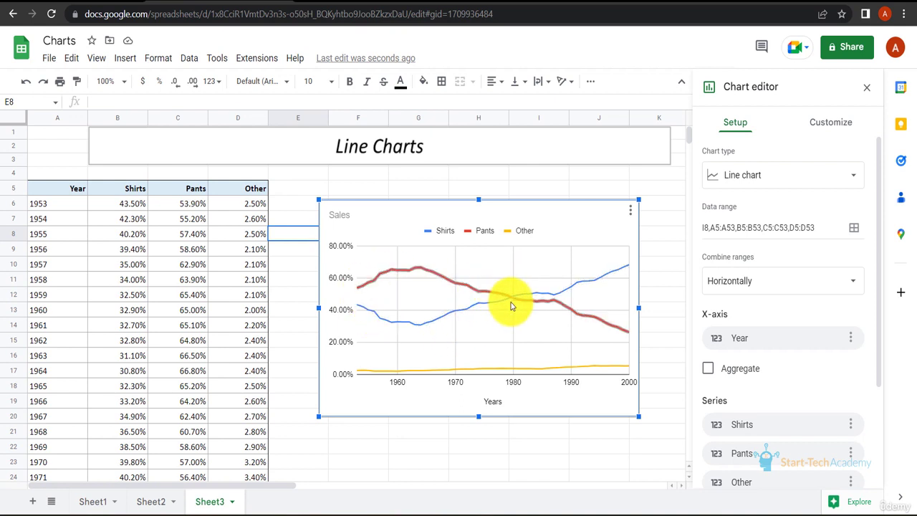
mouse_move(378, 301)
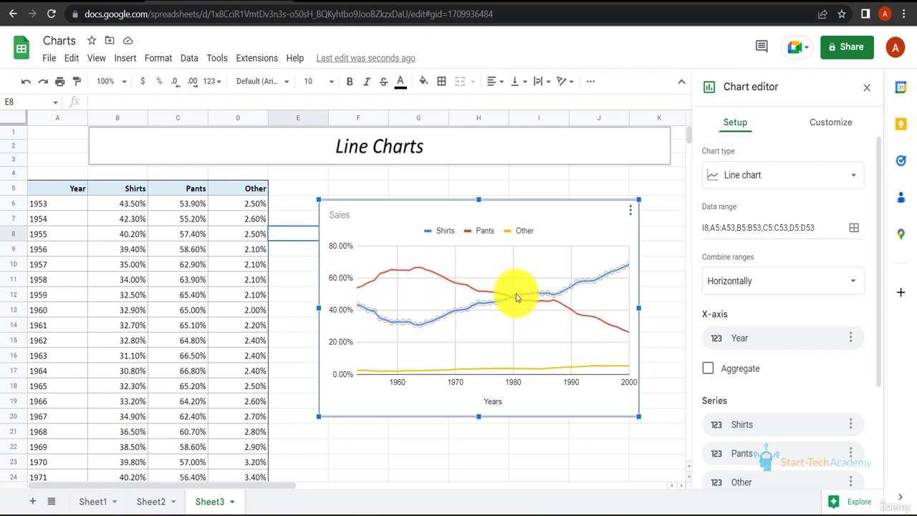
mouse_move(664, 44)
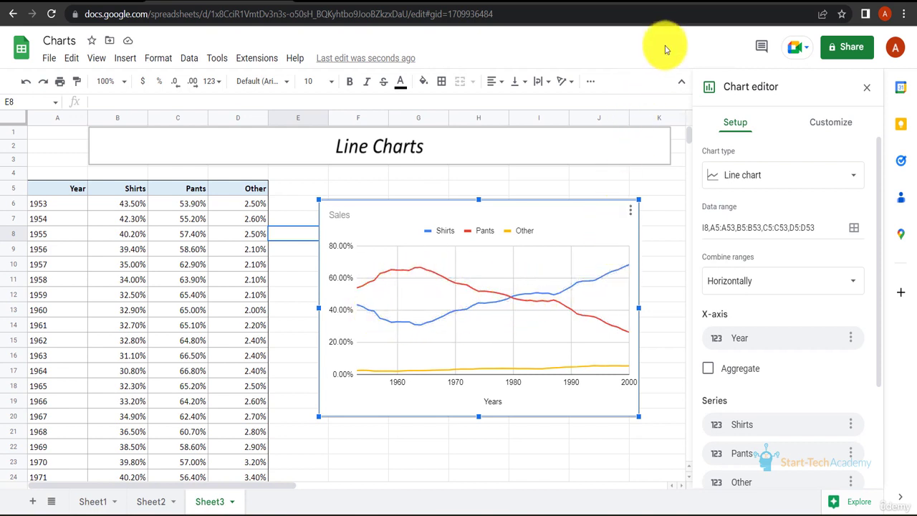
mouse_move(410, 390)
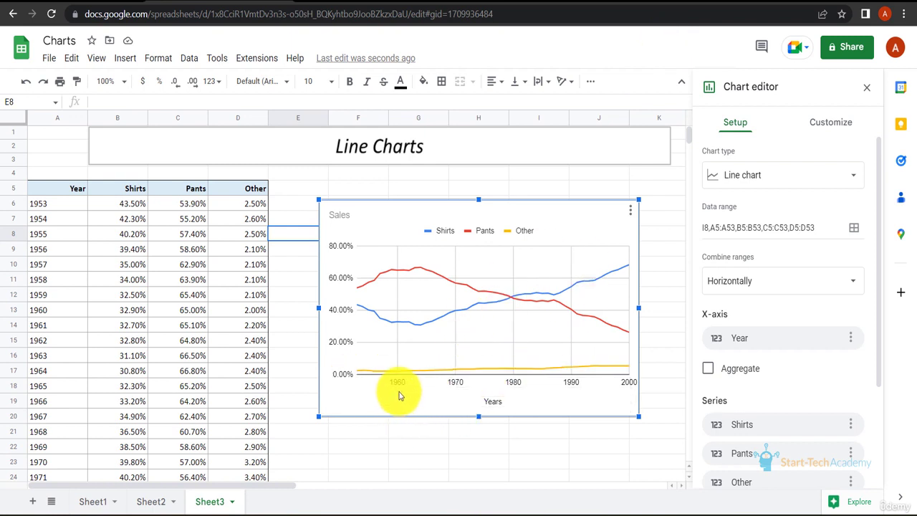
mouse_move(573, 355)
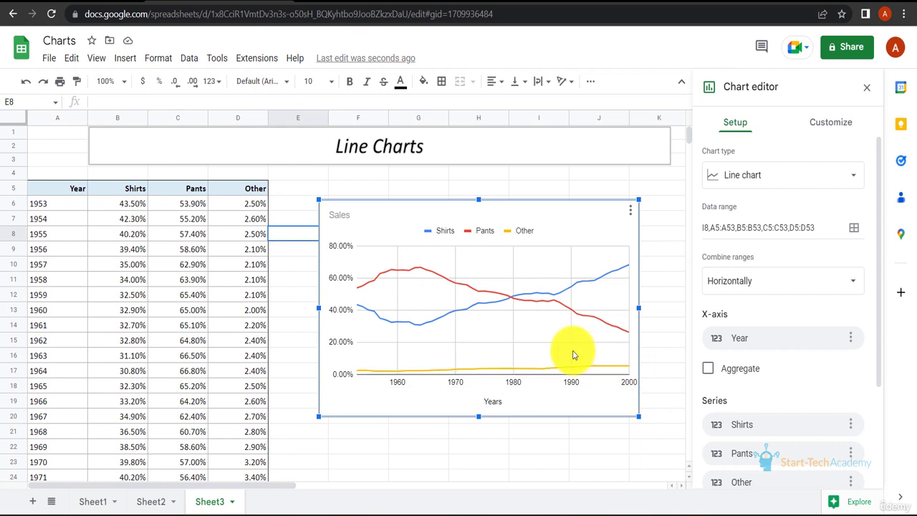
mouse_move(376, 318)
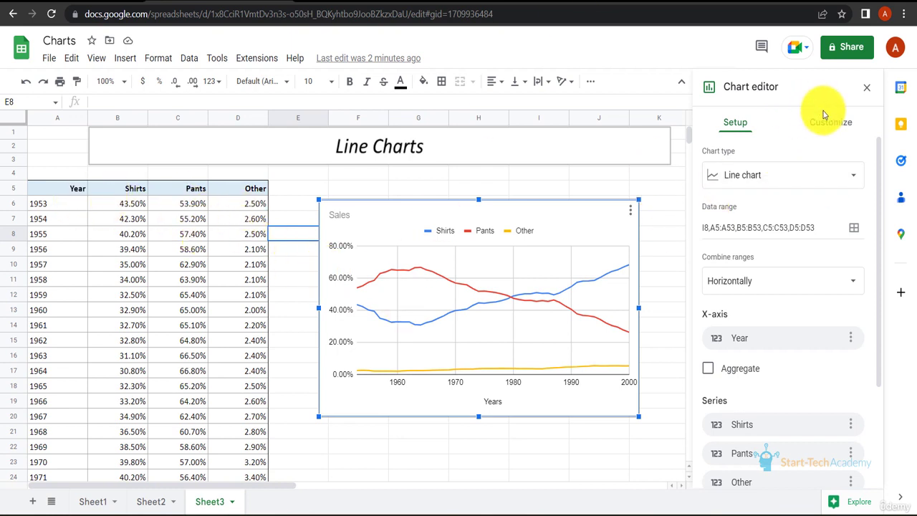
Set every series' point size to 7px, trying data labels and turning them back off.
click(831, 122)
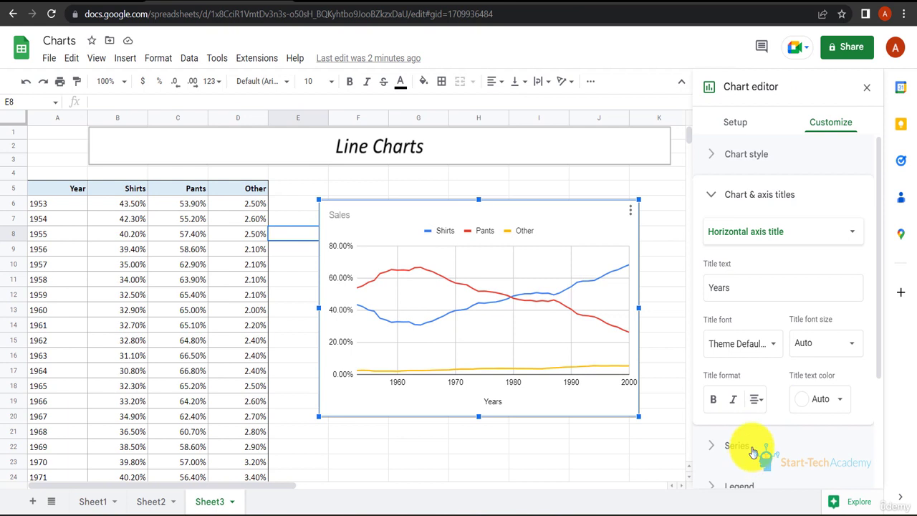
click(736, 444)
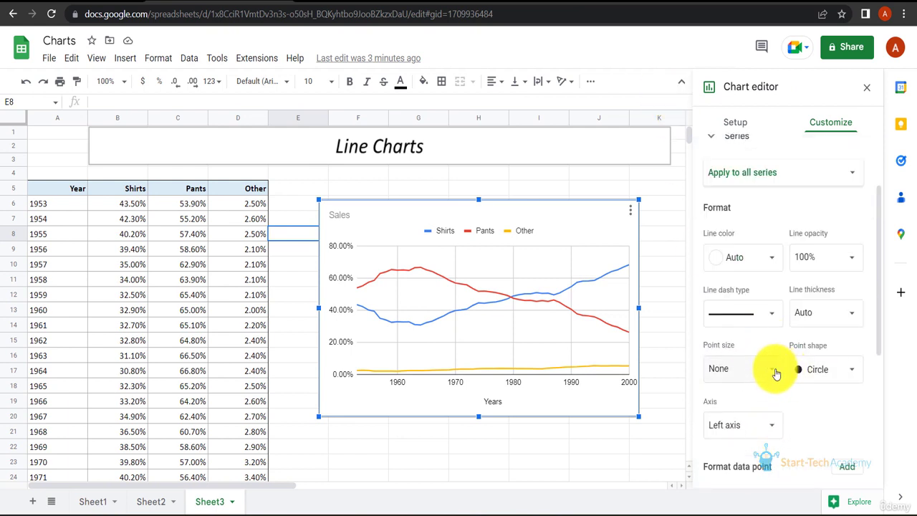
click(742, 369)
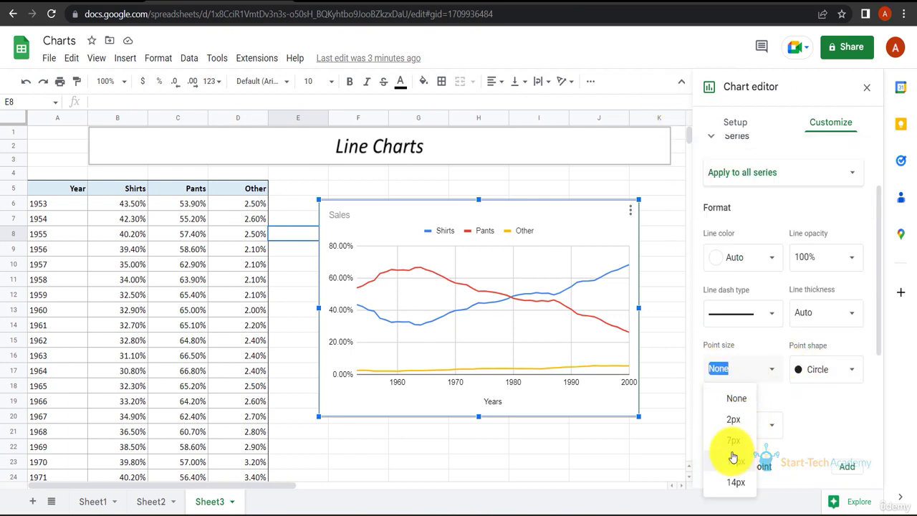
click(733, 441)
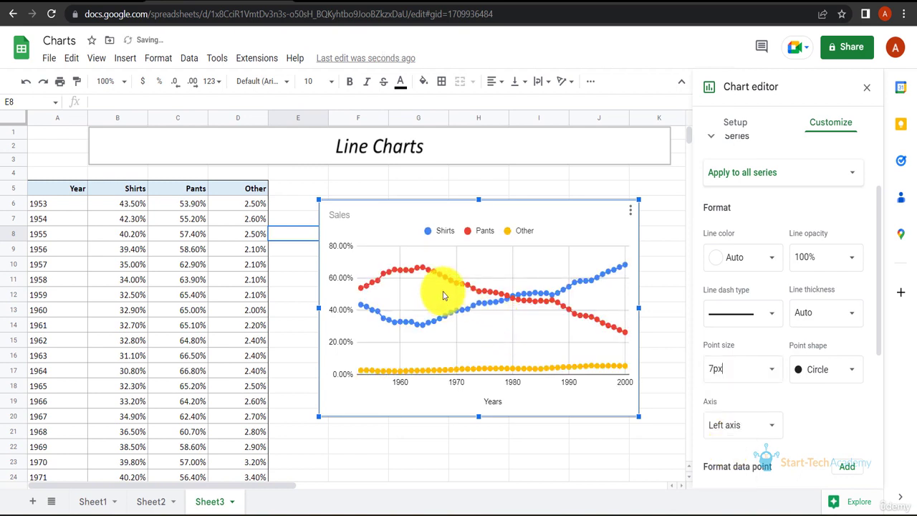
mouse_move(416, 329)
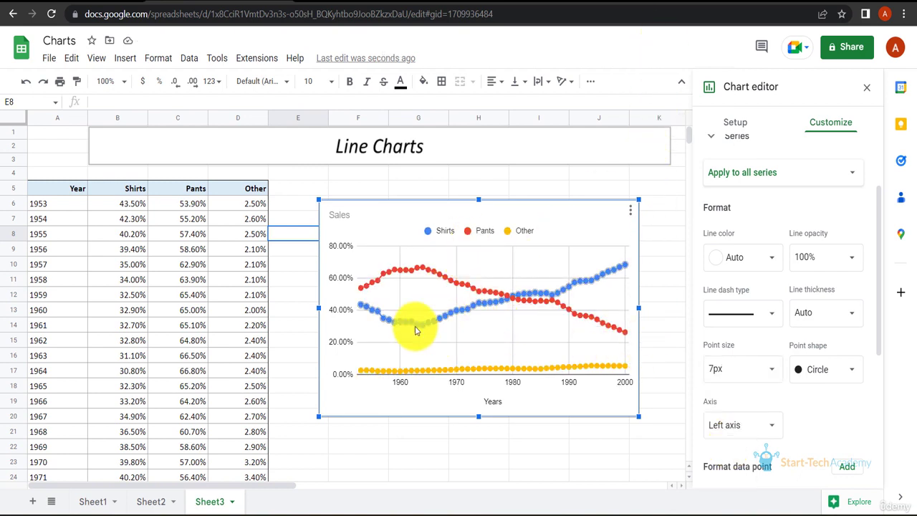
mouse_move(666, 22)
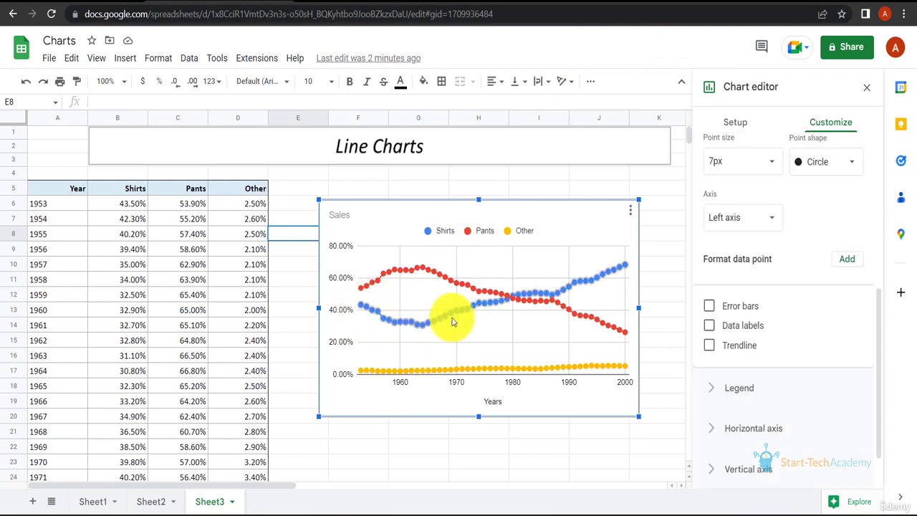
mouse_move(629, 333)
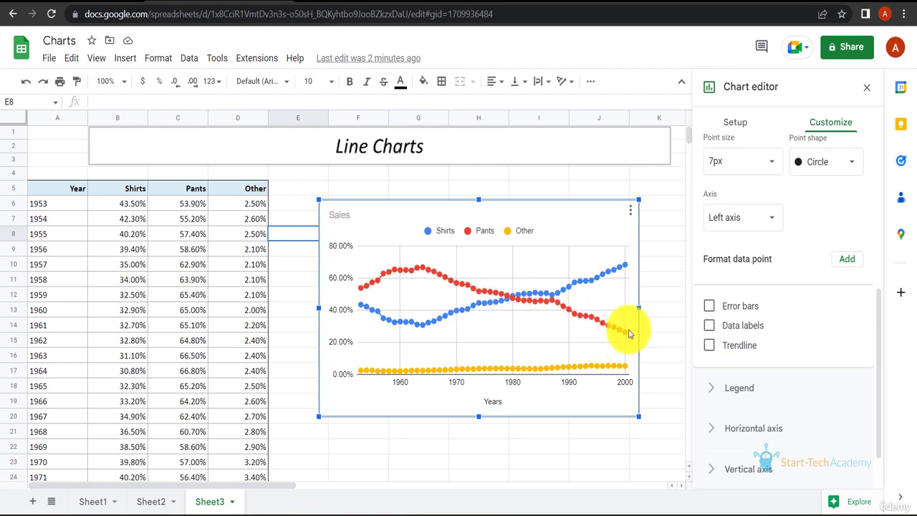
click(707, 325)
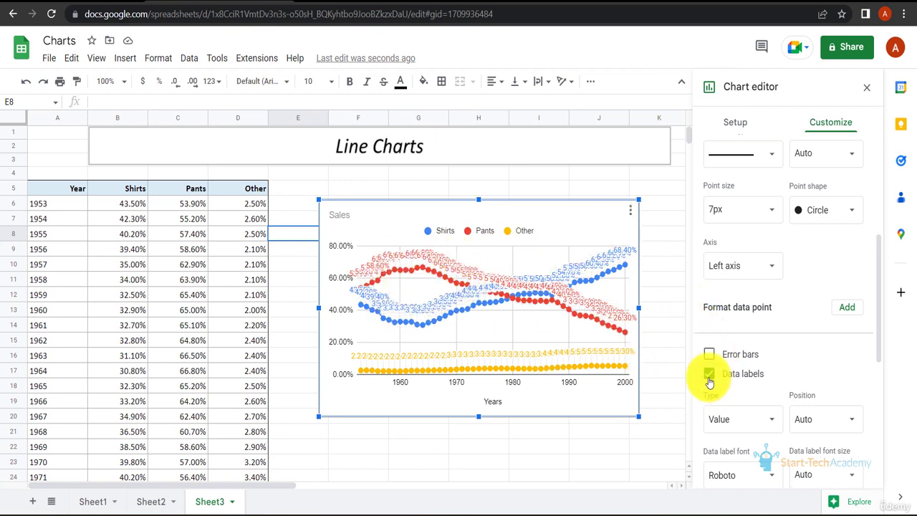
click(709, 373)
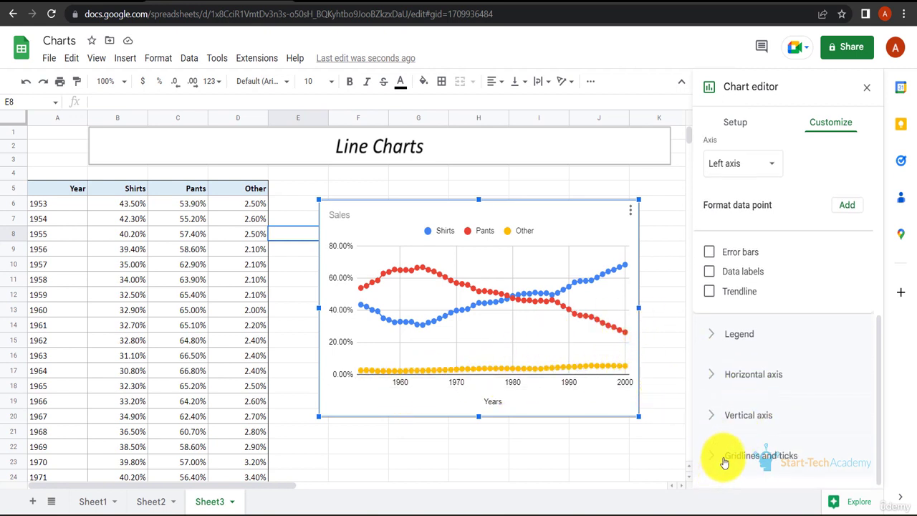
Set horizontal-axis gridlines to Step spacing with a major step of 5.
click(761, 456)
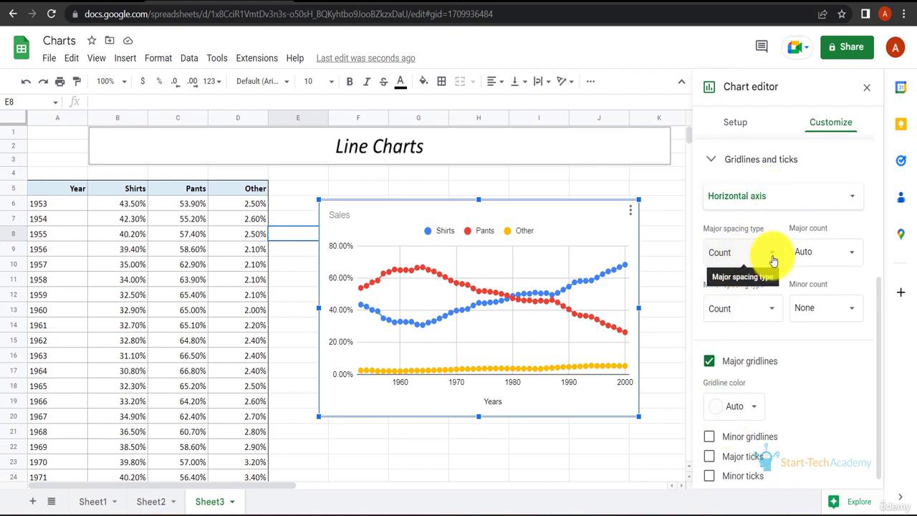
click(742, 252)
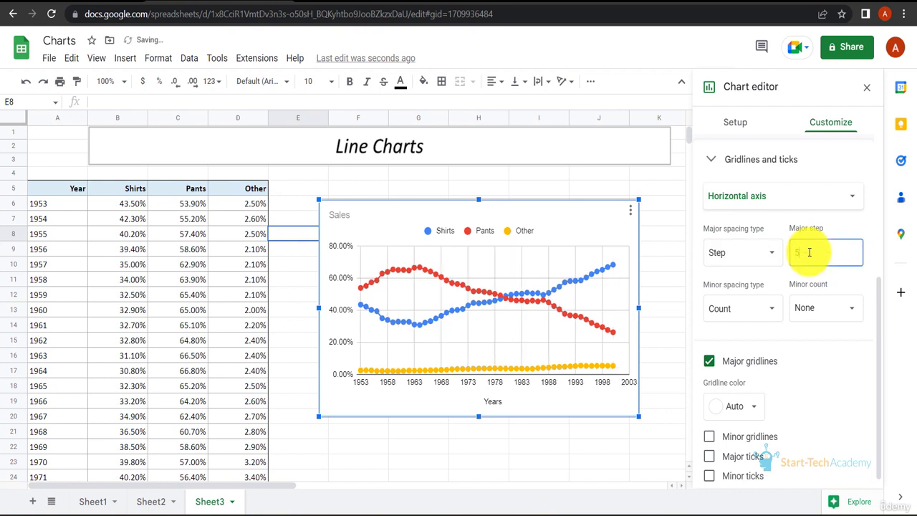
text(5)
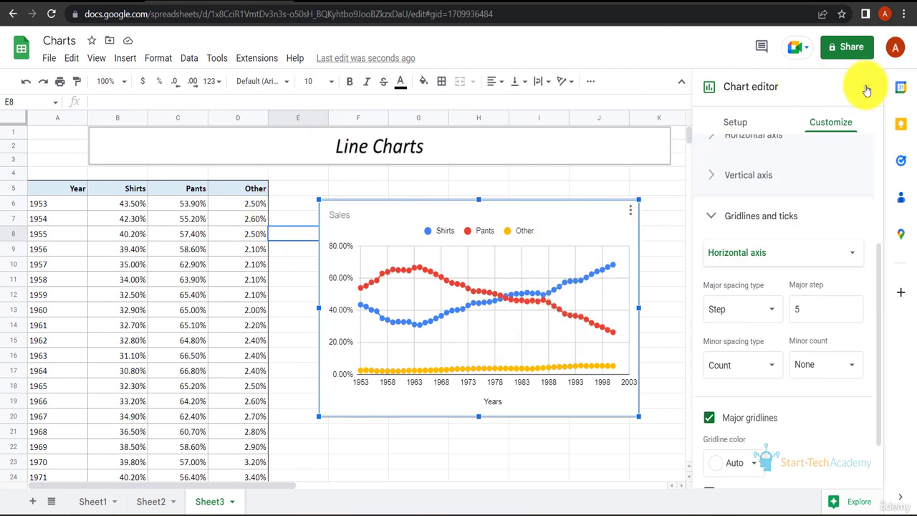
Close the Chart editor and deselect the finished Sales chart.
click(865, 88)
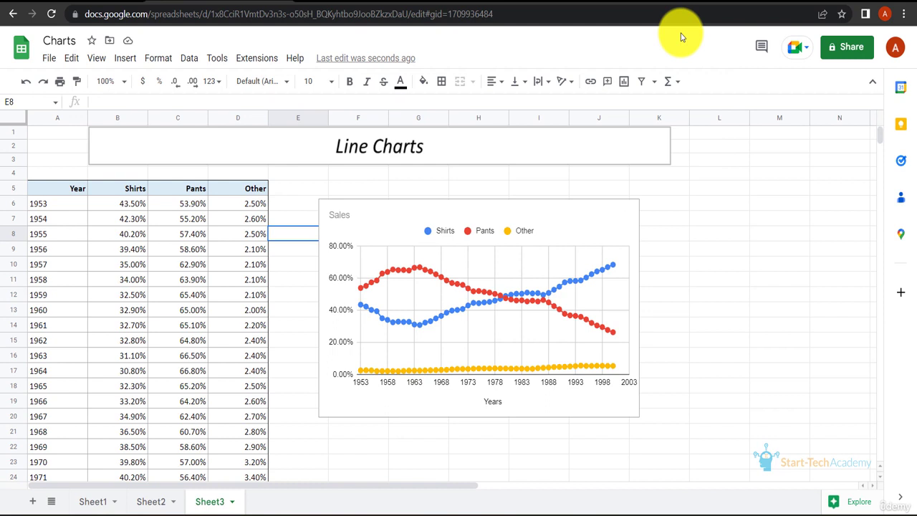
mouse_move(817, 187)
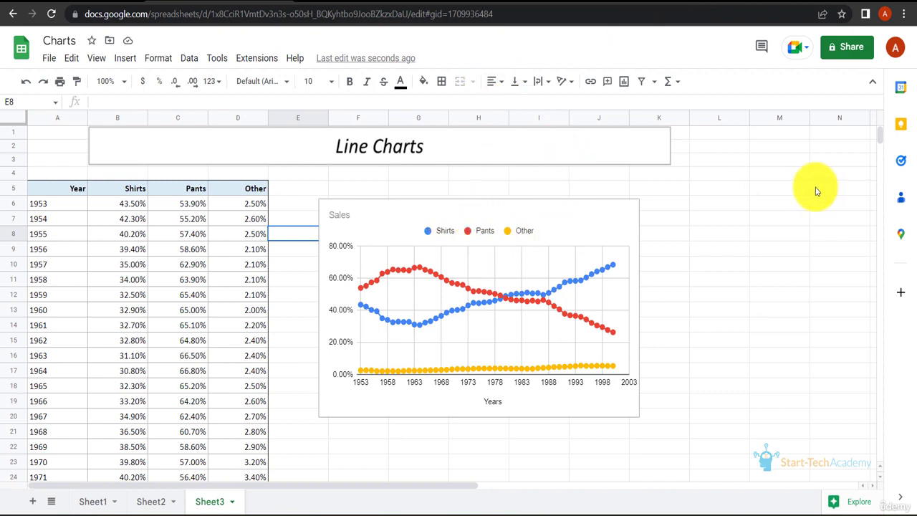
click(779, 188)
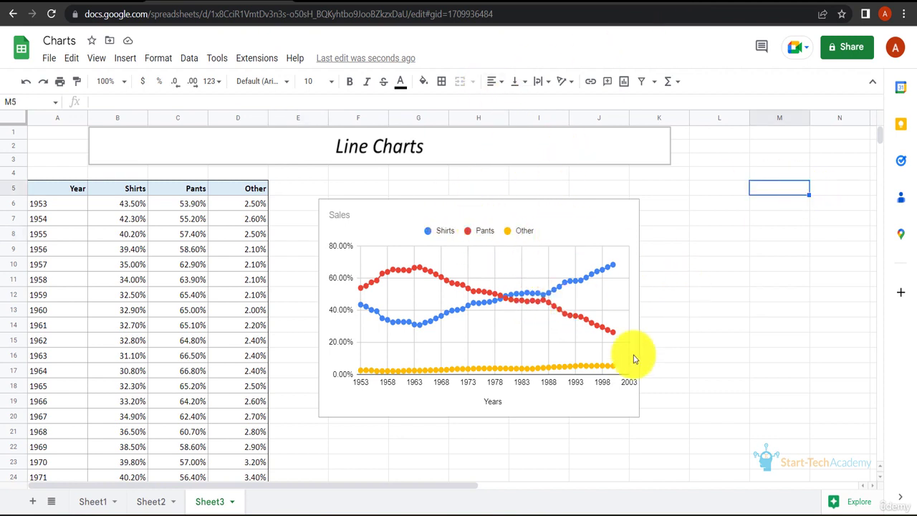
mouse_move(504, 273)
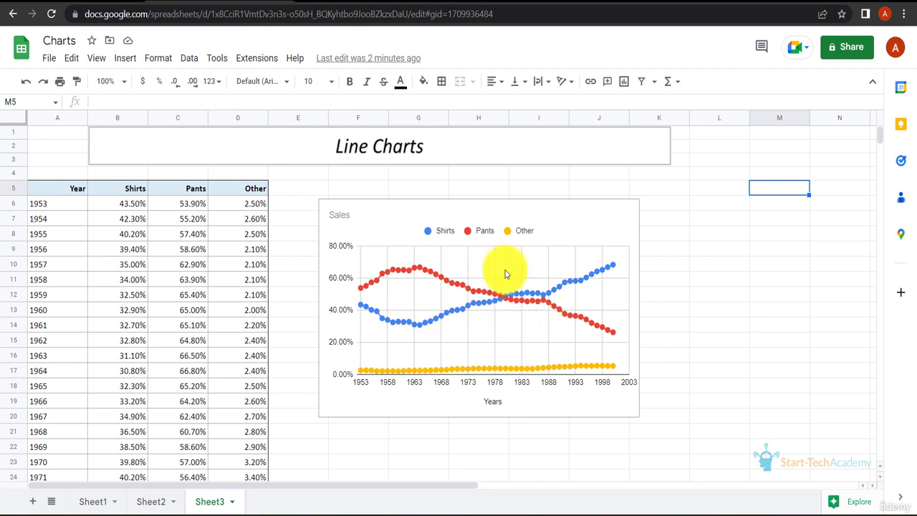
mouse_move(672, 36)
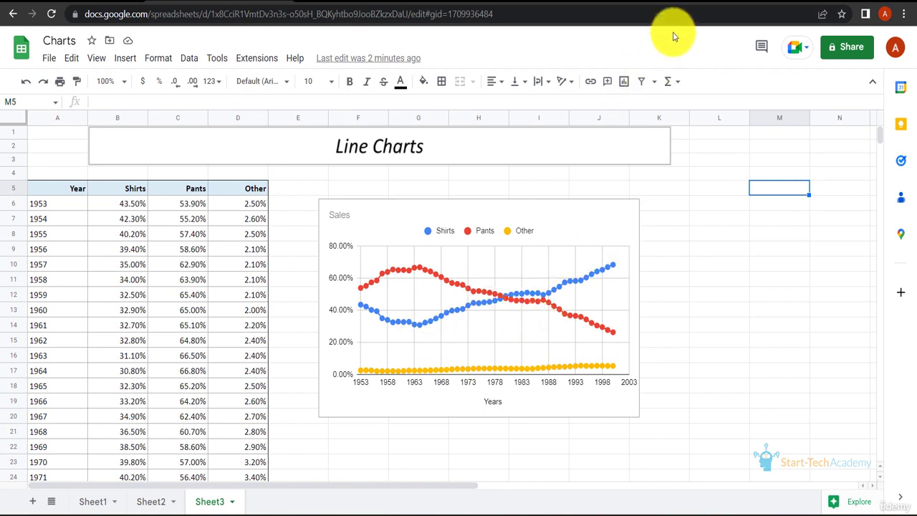
mouse_move(719, 51)
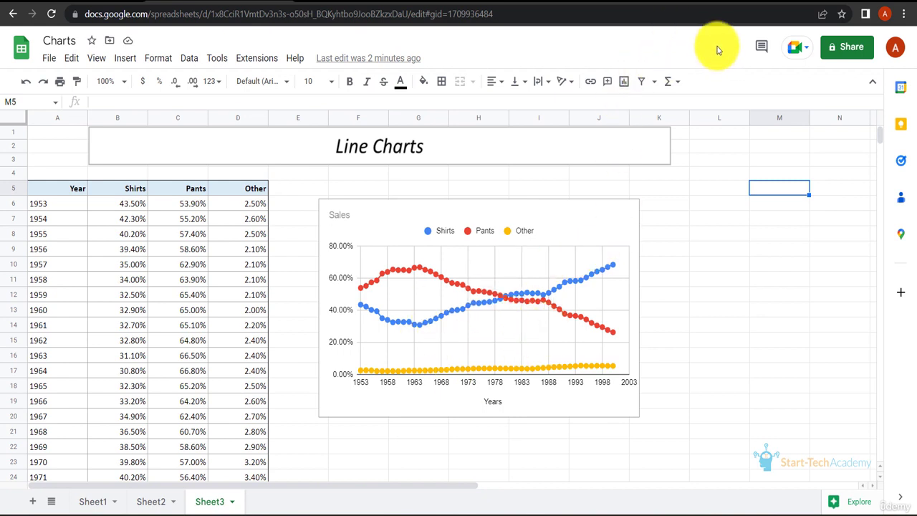